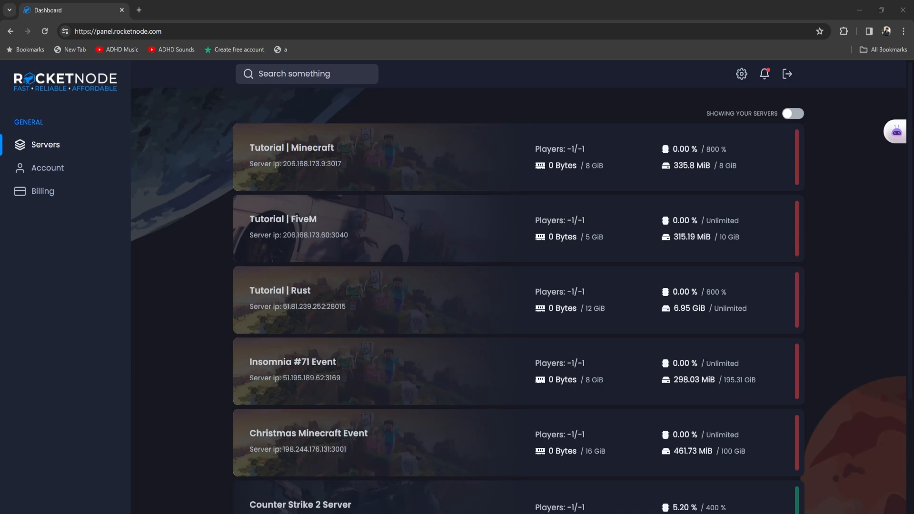
mouse_move(804, 422)
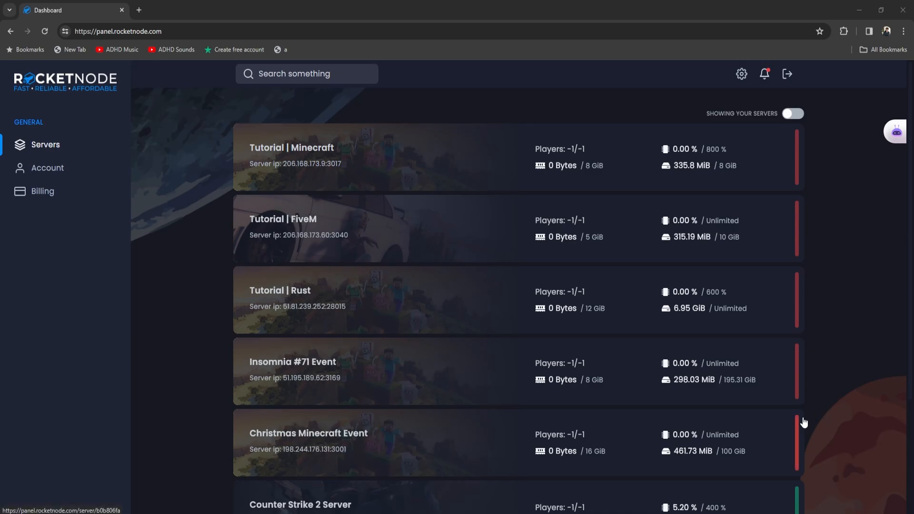
Run the status command in the Counter Strike 2 Server console to list connected players
scroll(down, 3)
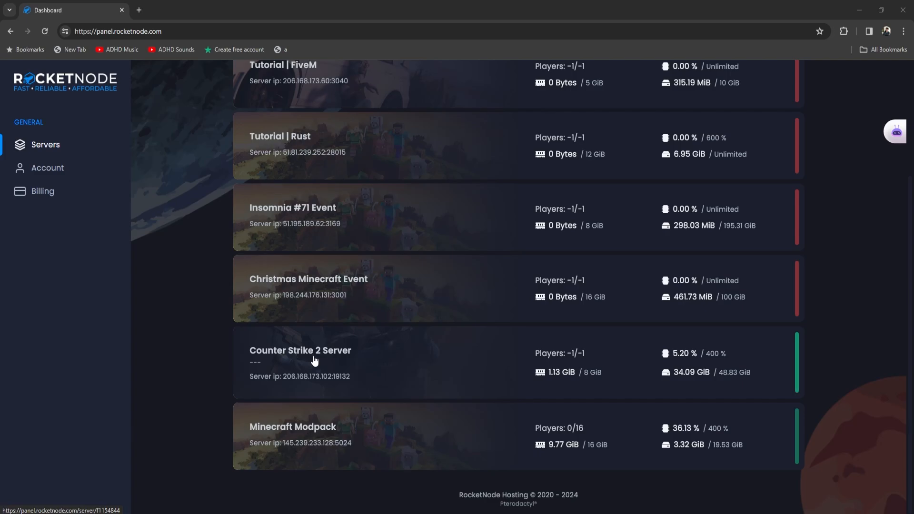
click(300, 350)
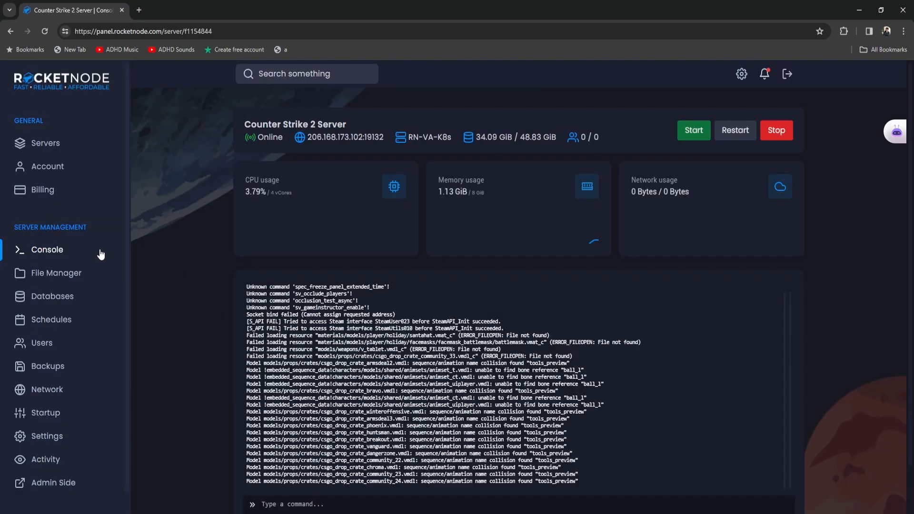
scroll(down, 3)
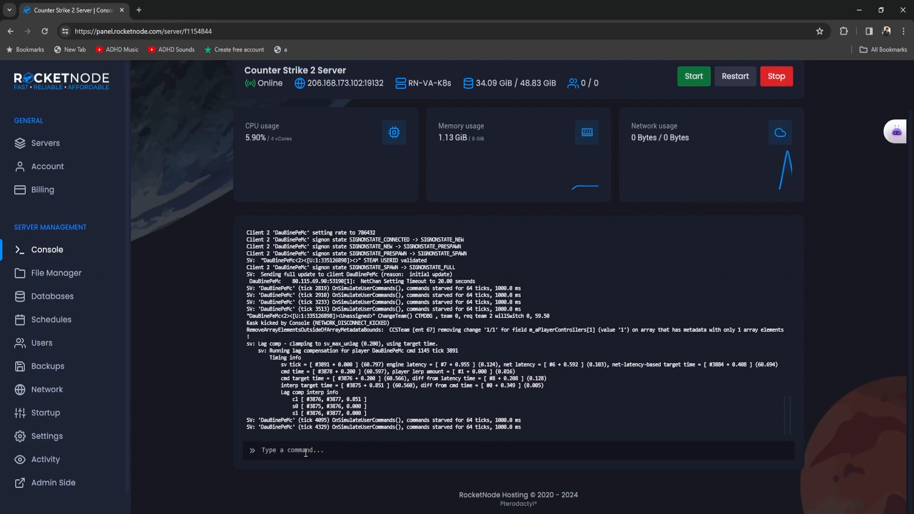
text(sta)
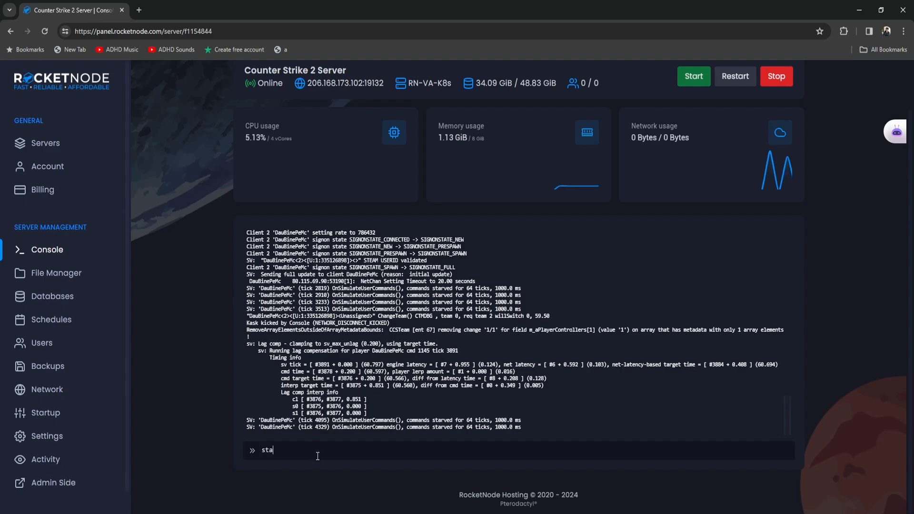
key(Return)
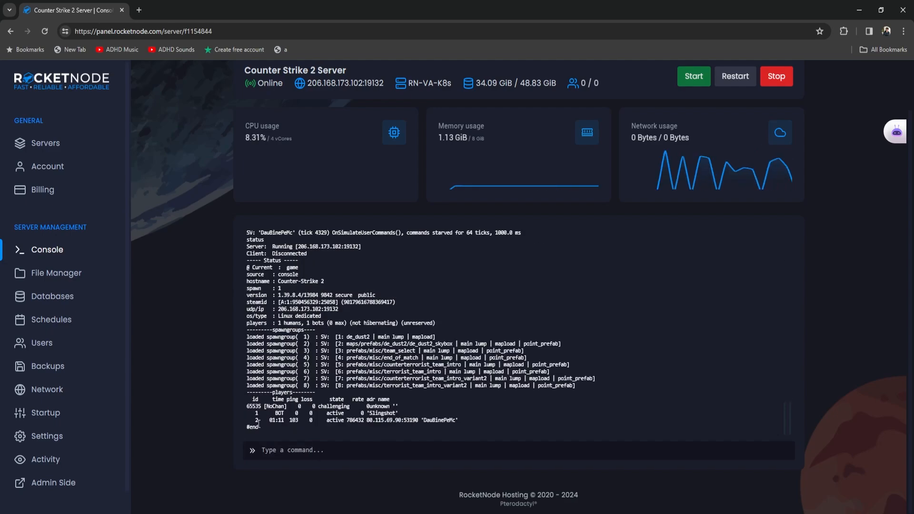
Kick the player by name from the status list, then prepare a 'kick 2' command by ID
double_click(439, 420)
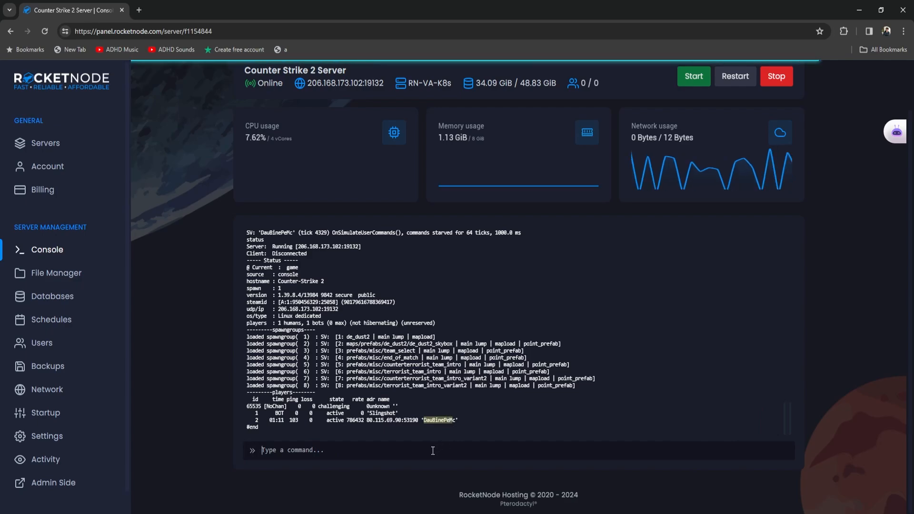
text(kidkc)
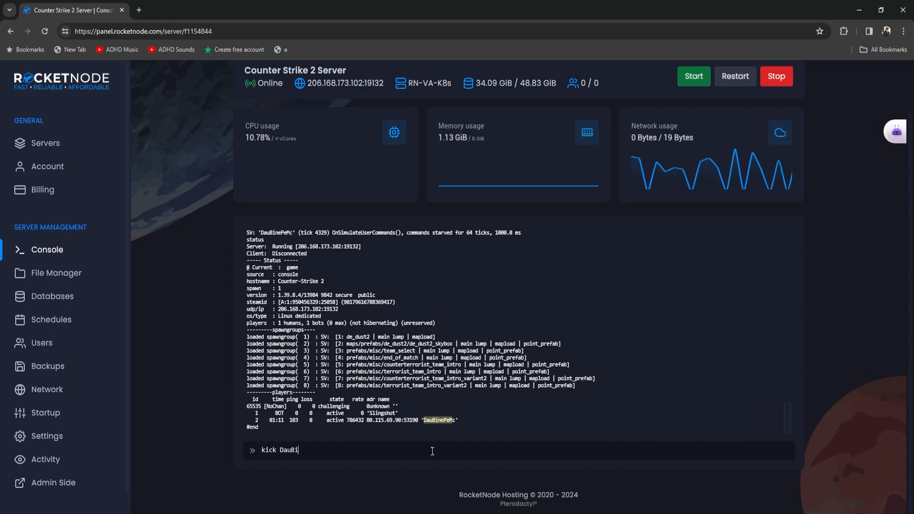
text(nePeMc)
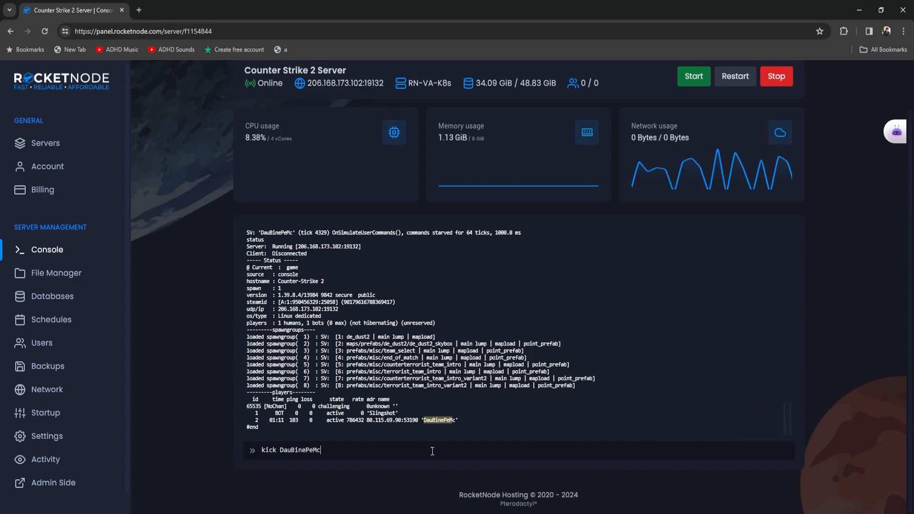
key(Return)
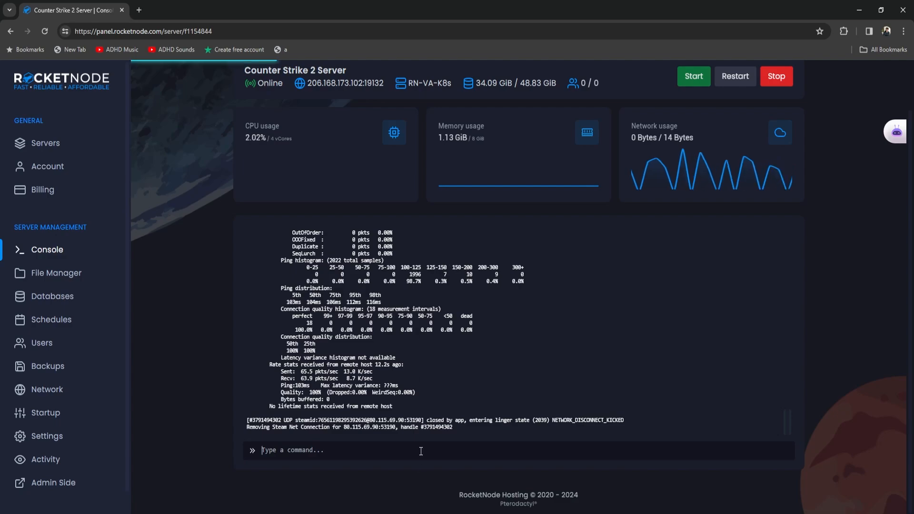
text(kick 2)
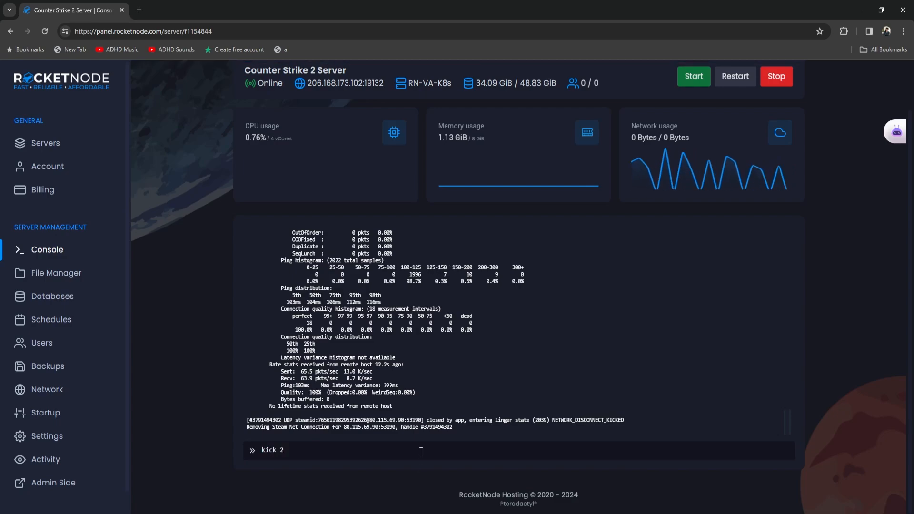